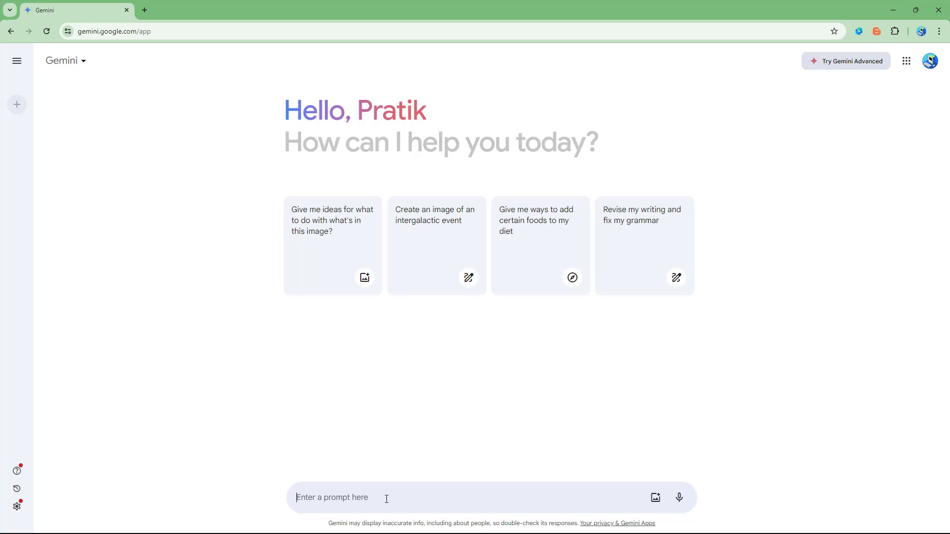
Send Gemini the prompt 'make a homepage for benefits of online education using HTML with bootstrap'
type("make a hom")
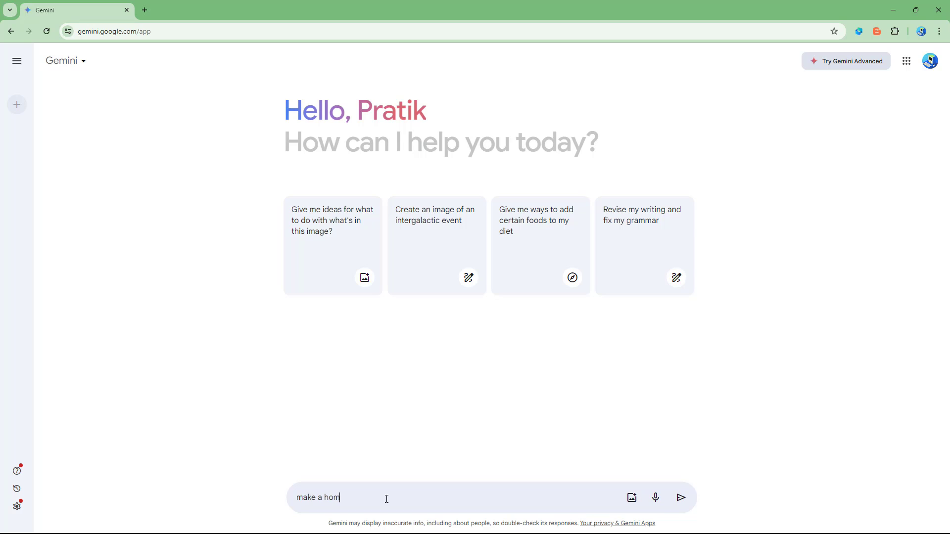
type("e")
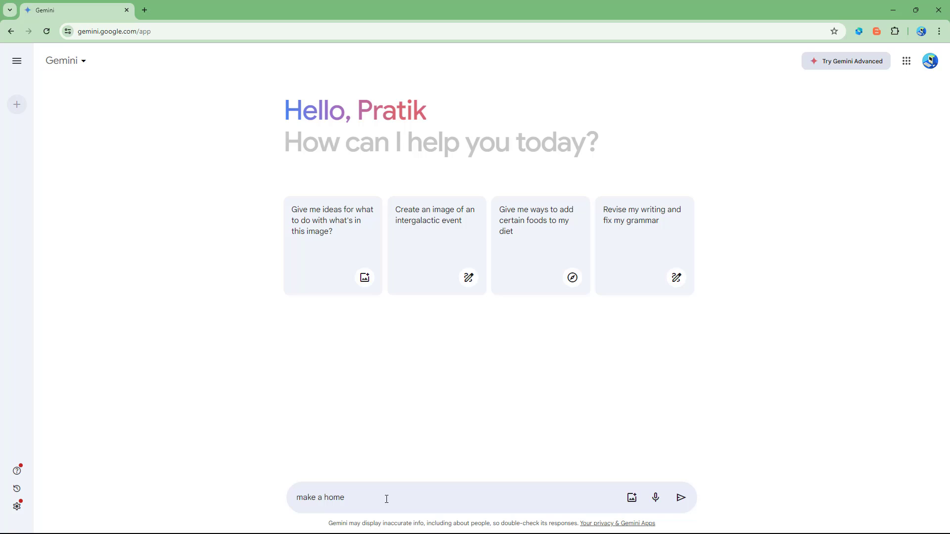
type("page for")
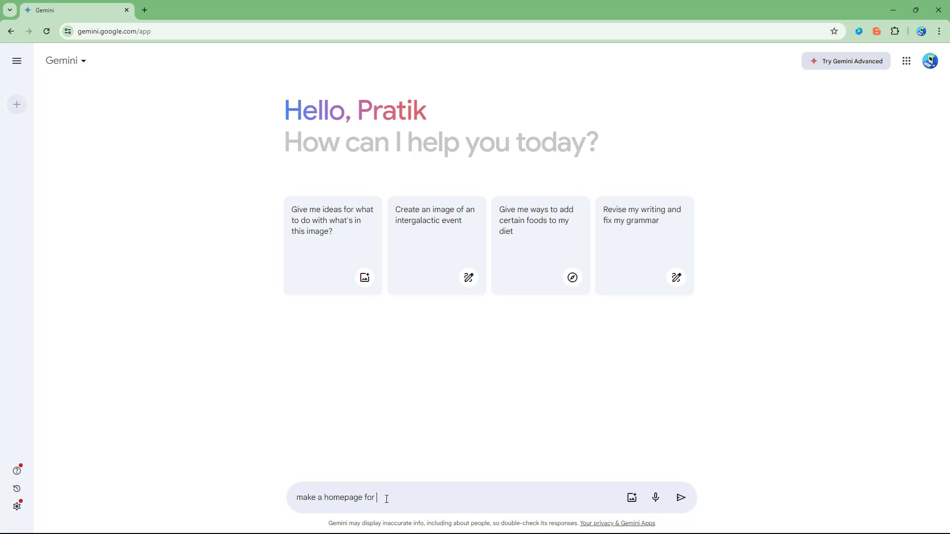
type("benefits of onl")
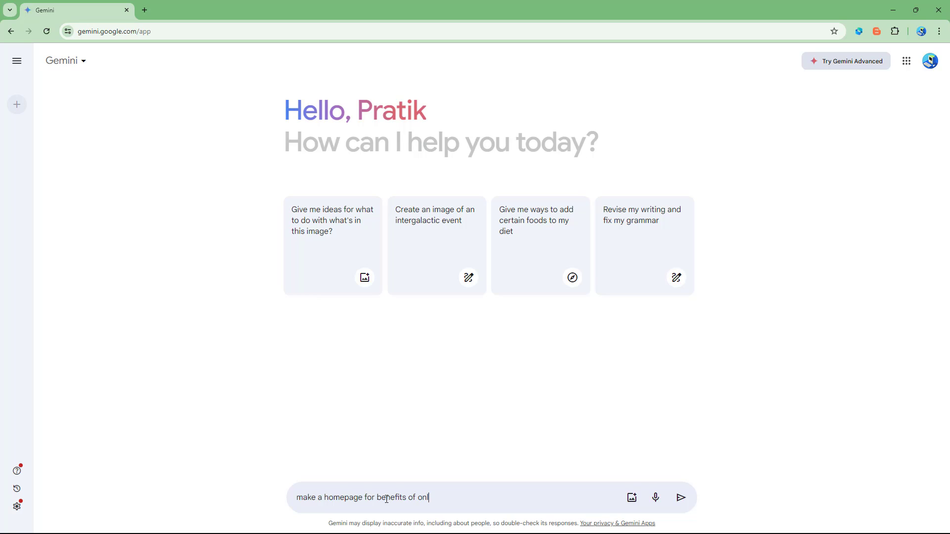
type("ine education")
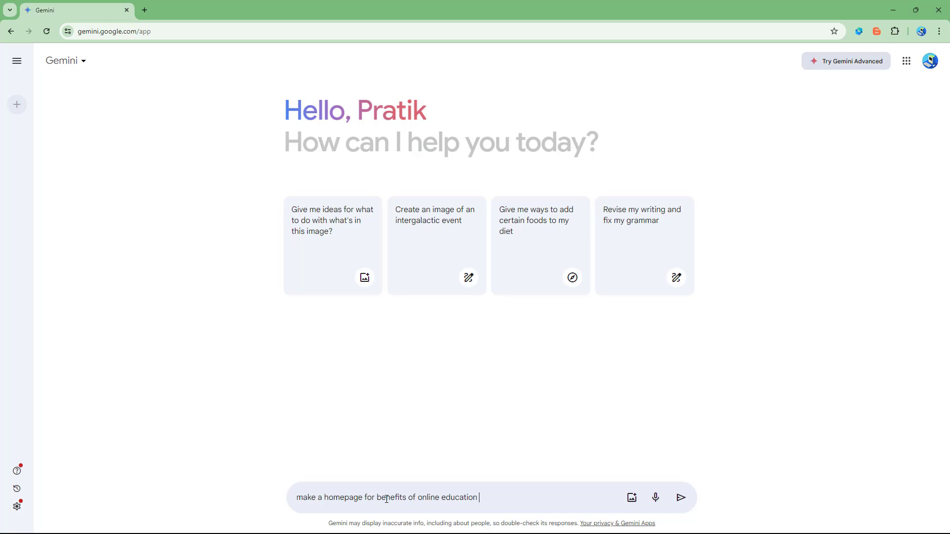
type("using")
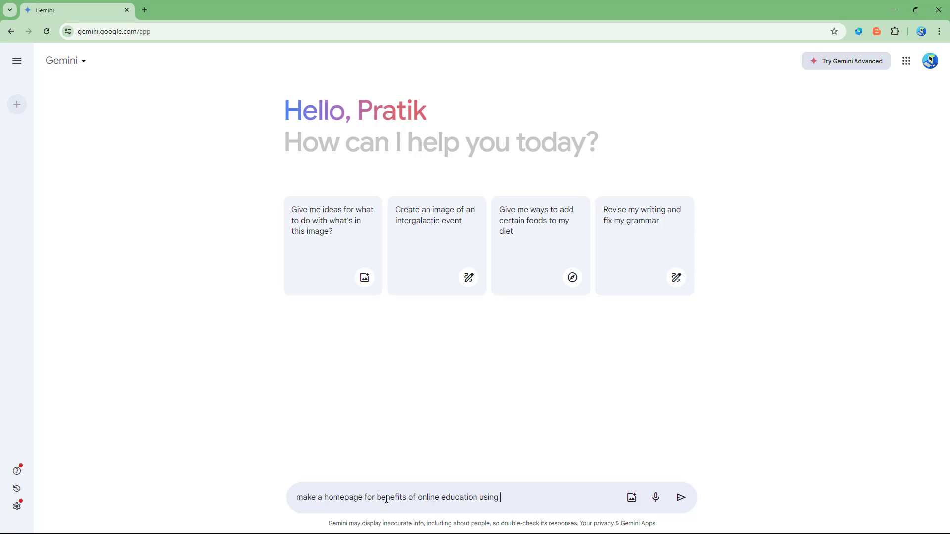
type("HTML")
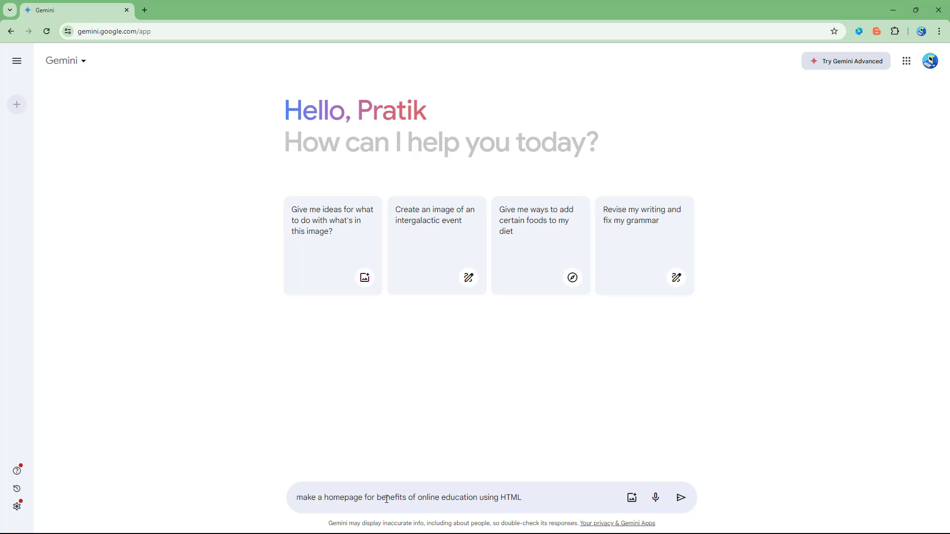
type("with boots")
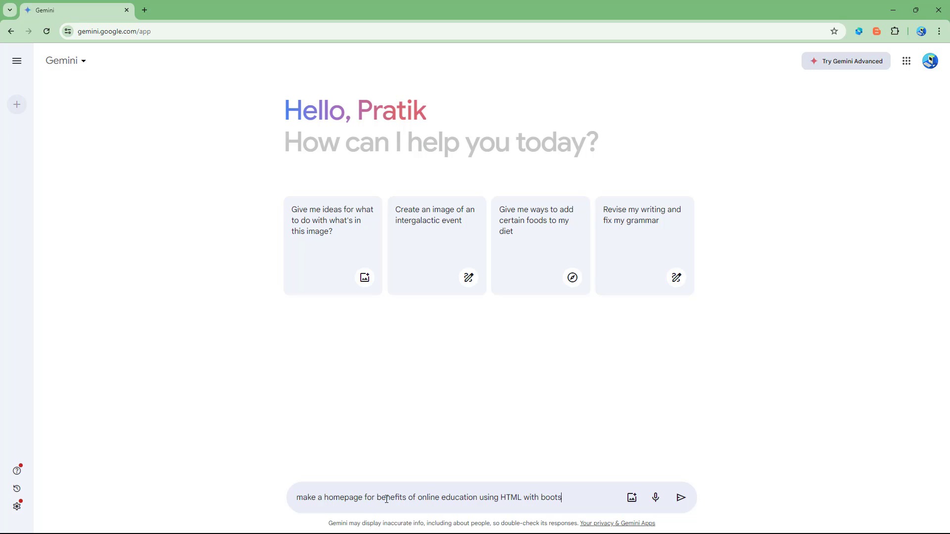
left_click(680, 497)
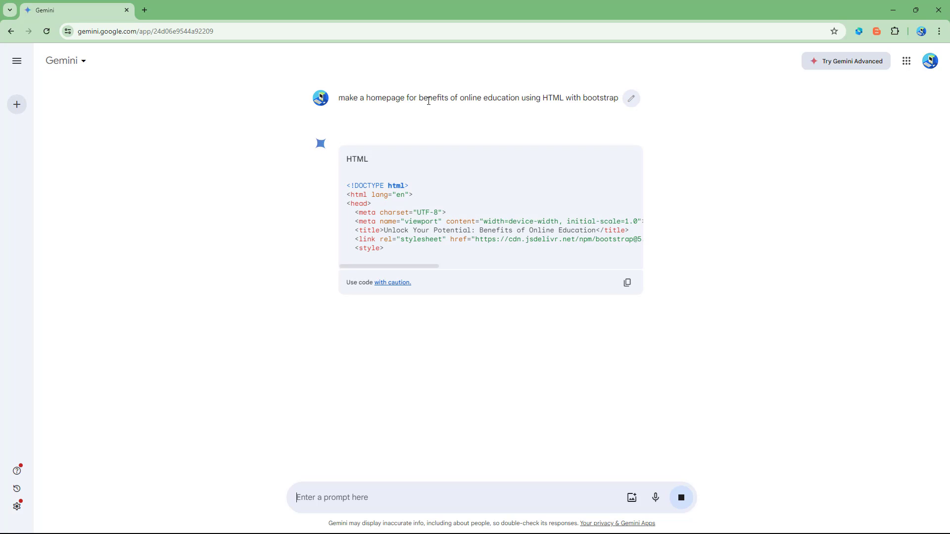
mouse_move(511, 110)
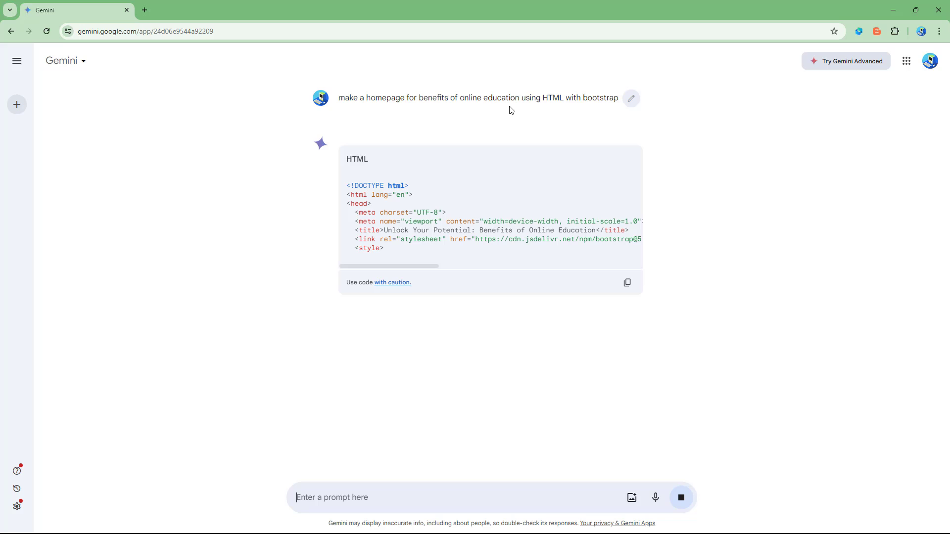
mouse_move(544, 157)
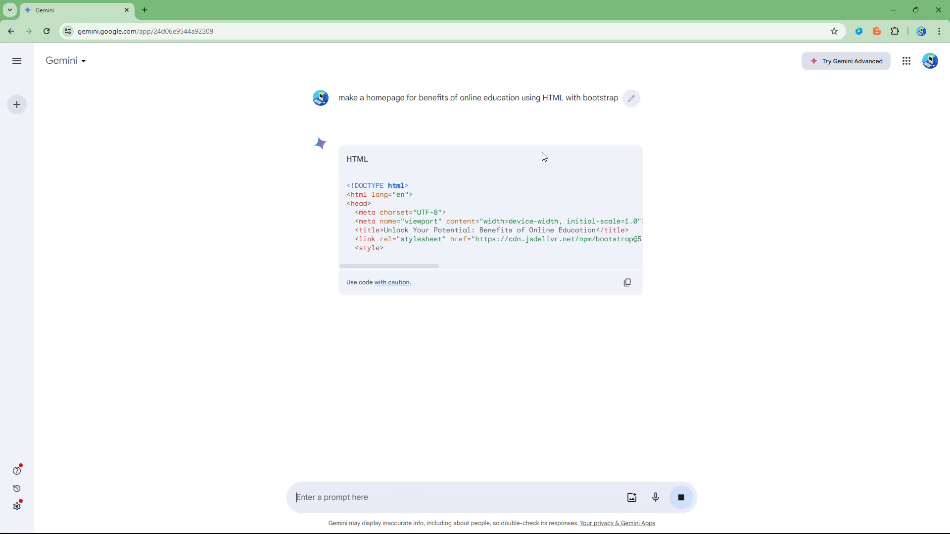
Review Gemini's finished response and copy its Bootstrap homepage HTML code block
scroll("down", 3)
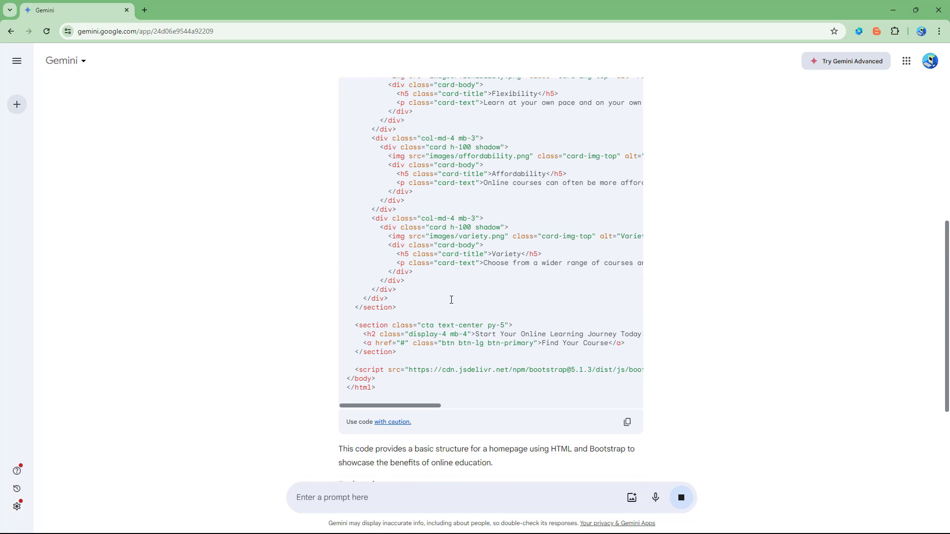
scroll("up", 3)
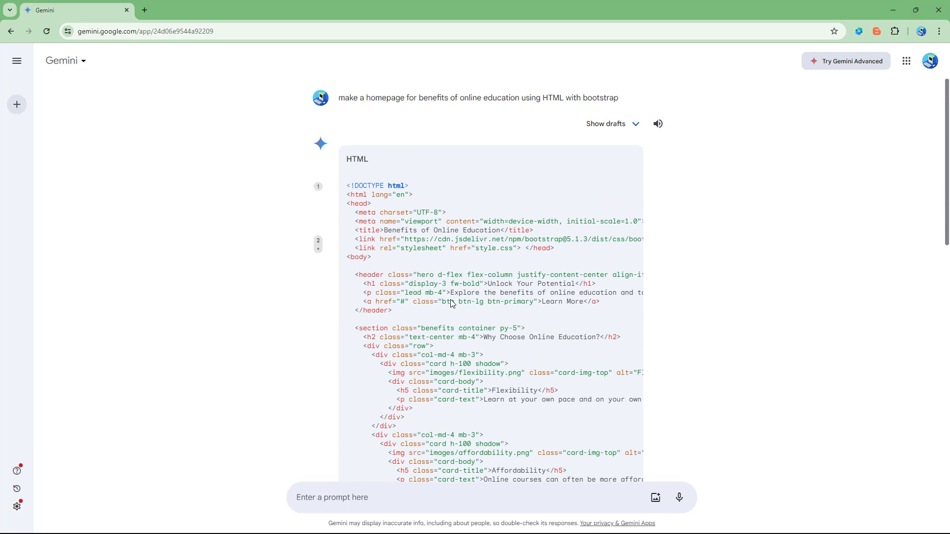
scroll("down", 3)
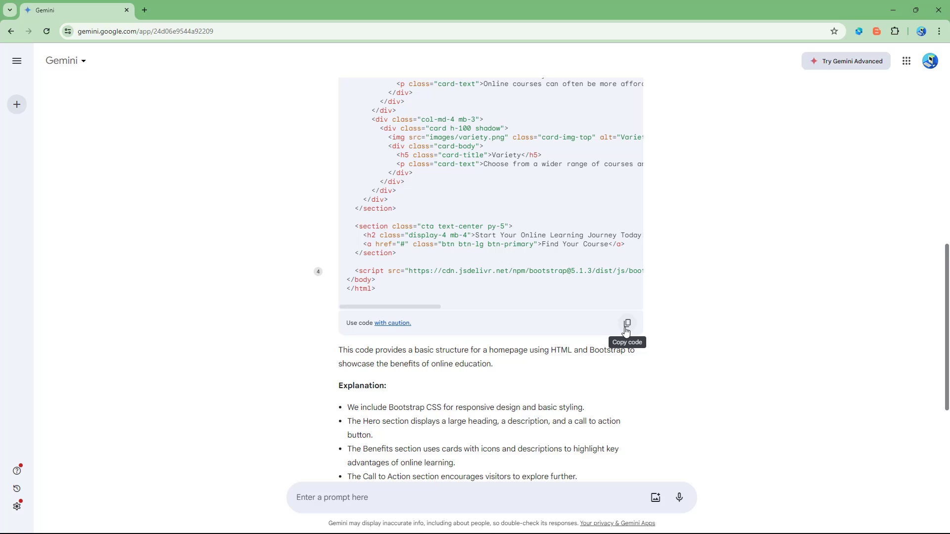
left_click(627, 323)
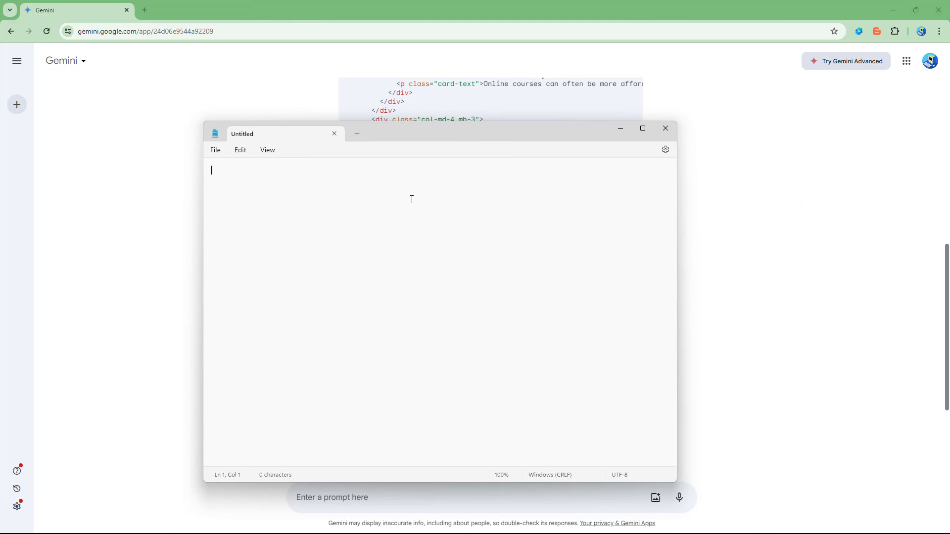
Paste the homepage code into Notepad, save it as home.html, and close the file
key("ctrl+v")
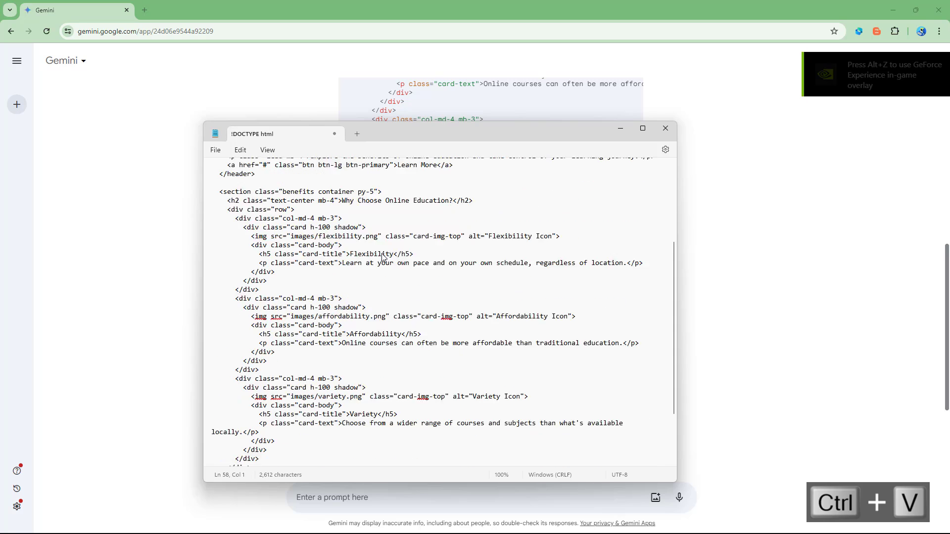
left_click(216, 149)
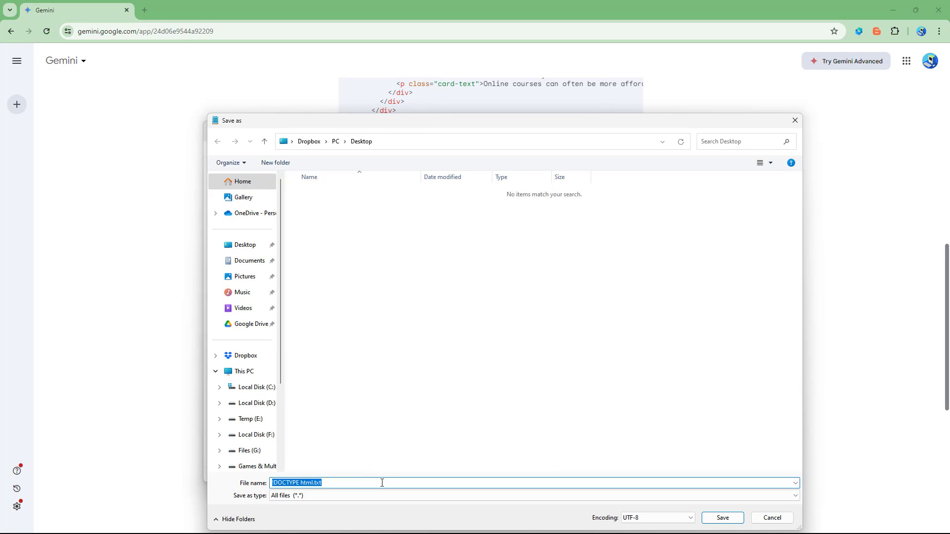
type("home.html")
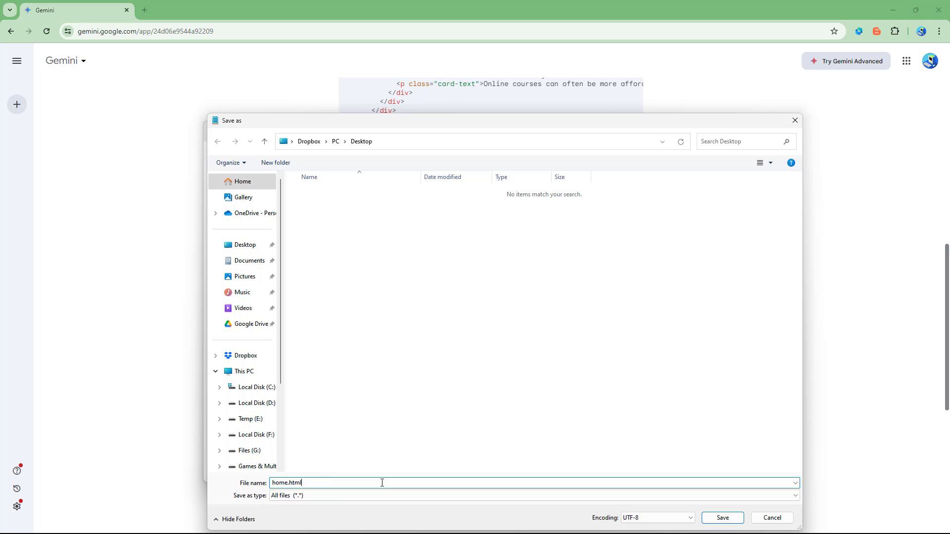
left_click(721, 518)
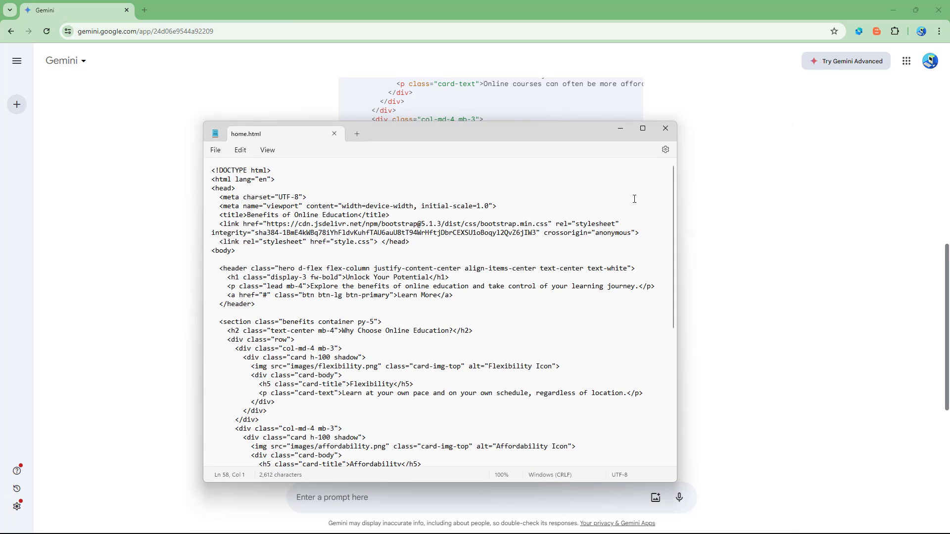
left_click(664, 128)
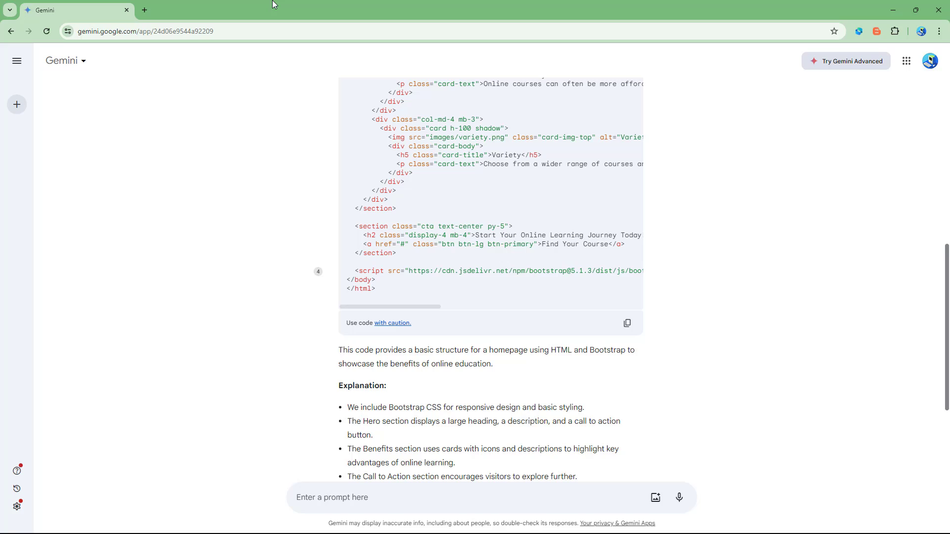
View home.html in Chrome, test the Find Your Course link, and return to Gemini
left_click(915, 11)
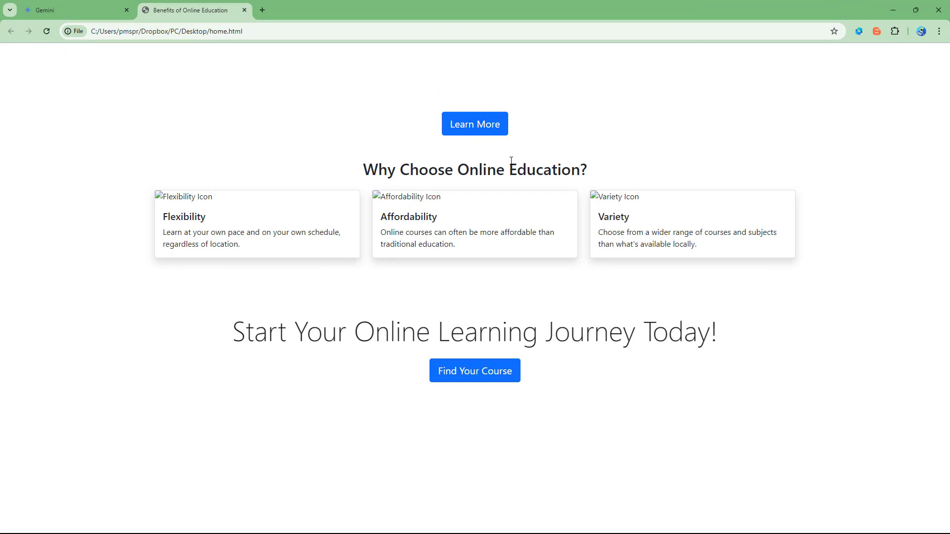
mouse_move(395, 198)
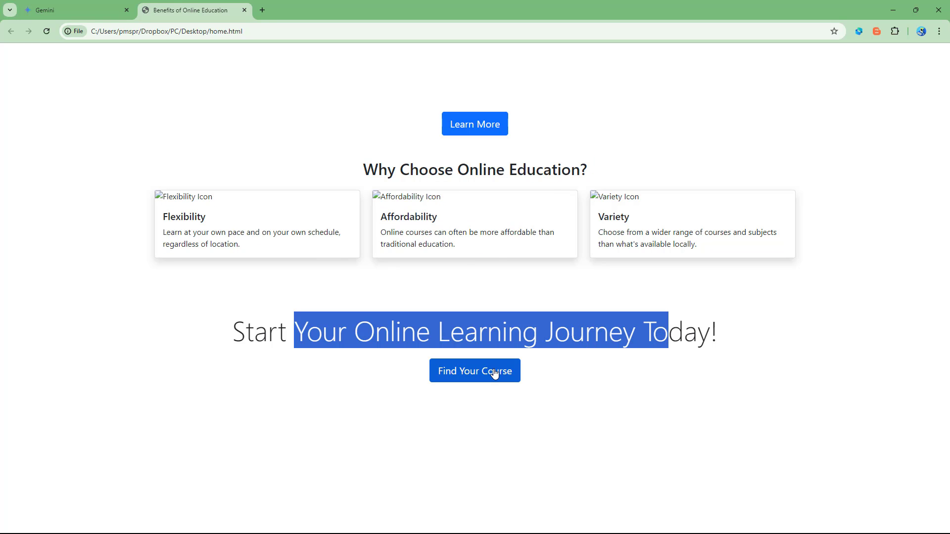
left_click(474, 370)
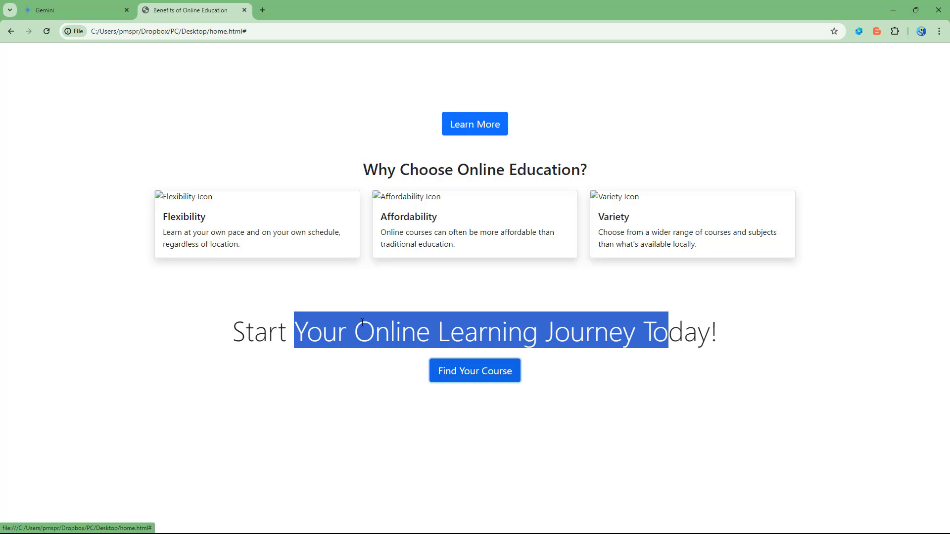
left_click(916, 10)
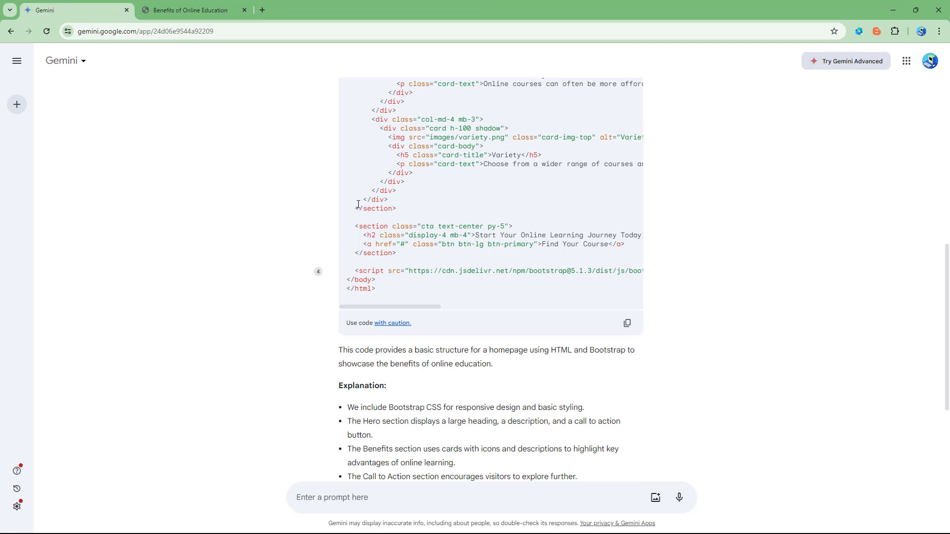
scroll("up", 3)
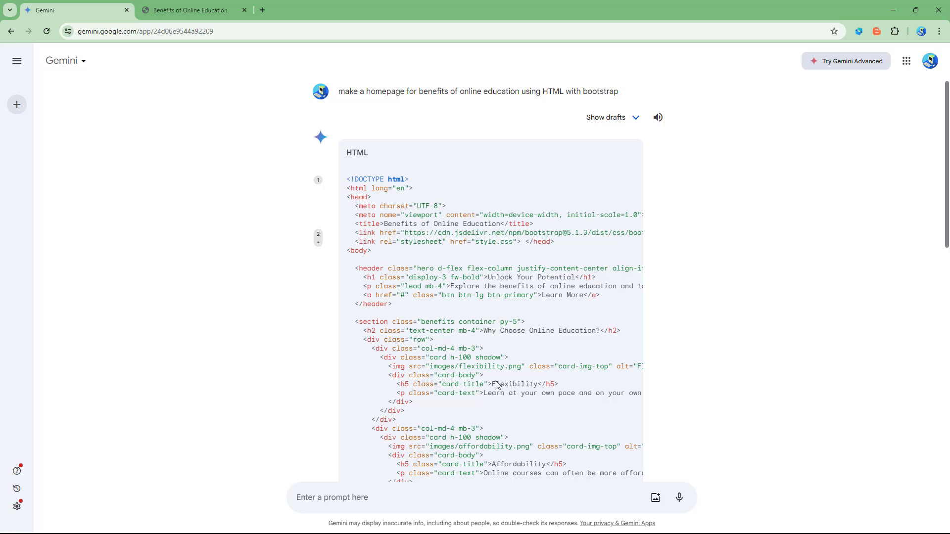
scroll("up", 3)
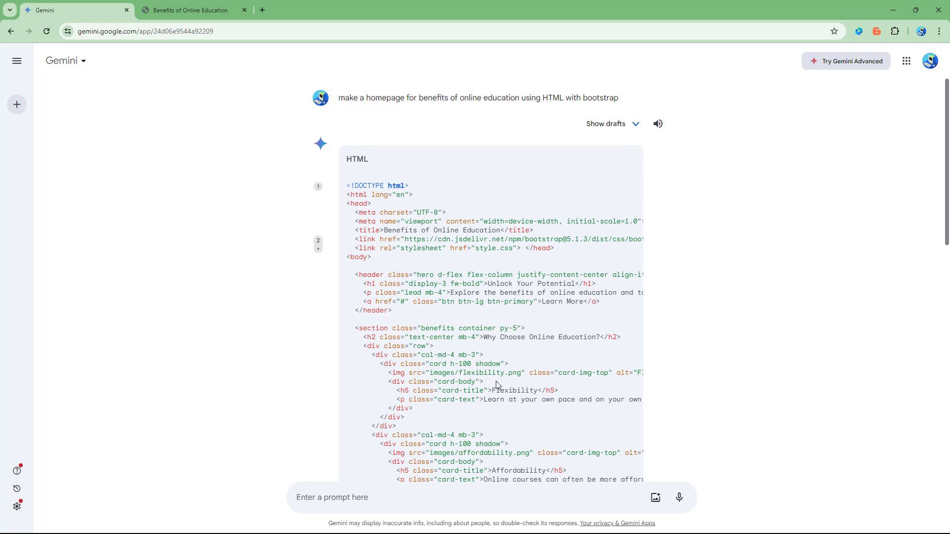
mouse_move(743, 369)
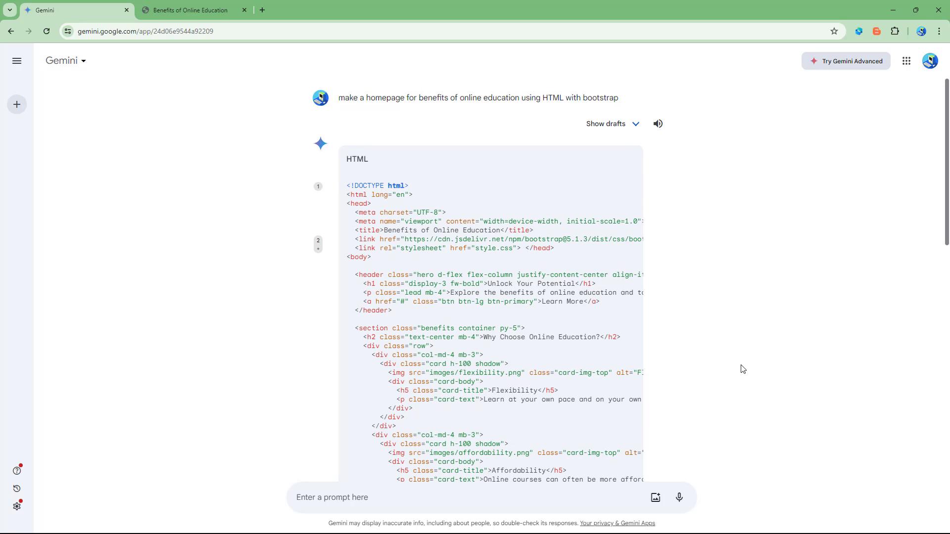
mouse_move(774, 370)
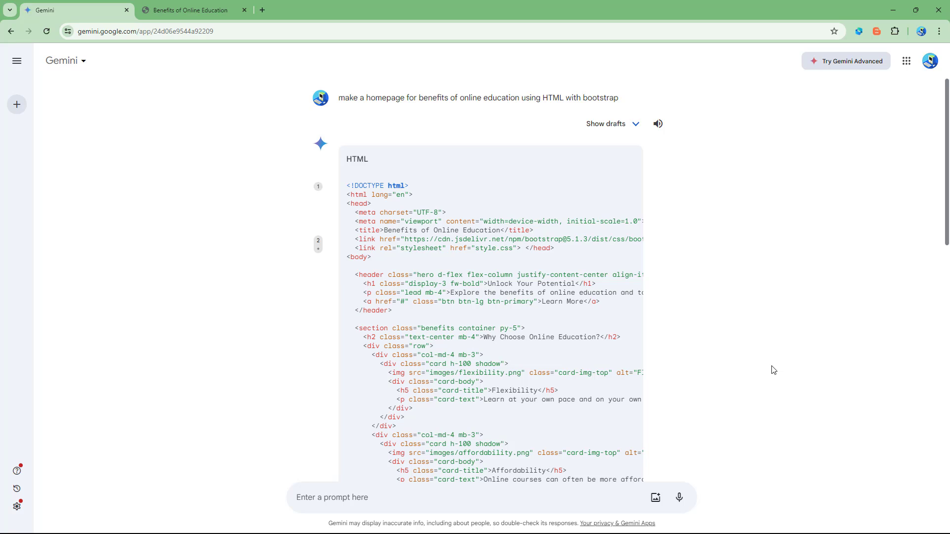